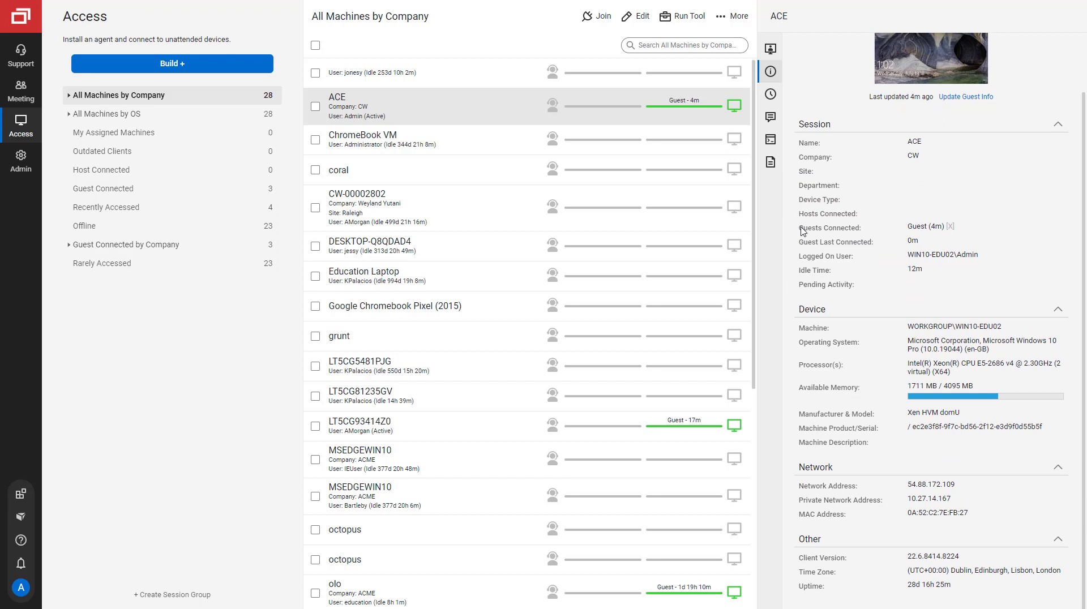
pyautogui.moveTo(803, 317)
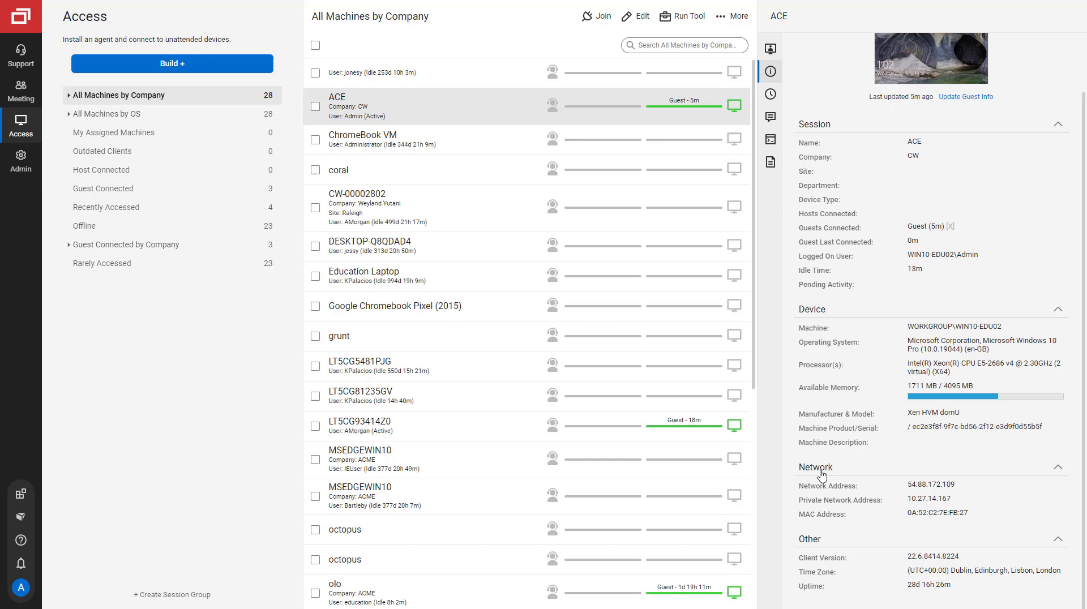
# View ACE's timeline of guest and host connection events, then its message history.
pyautogui.click(770, 94)
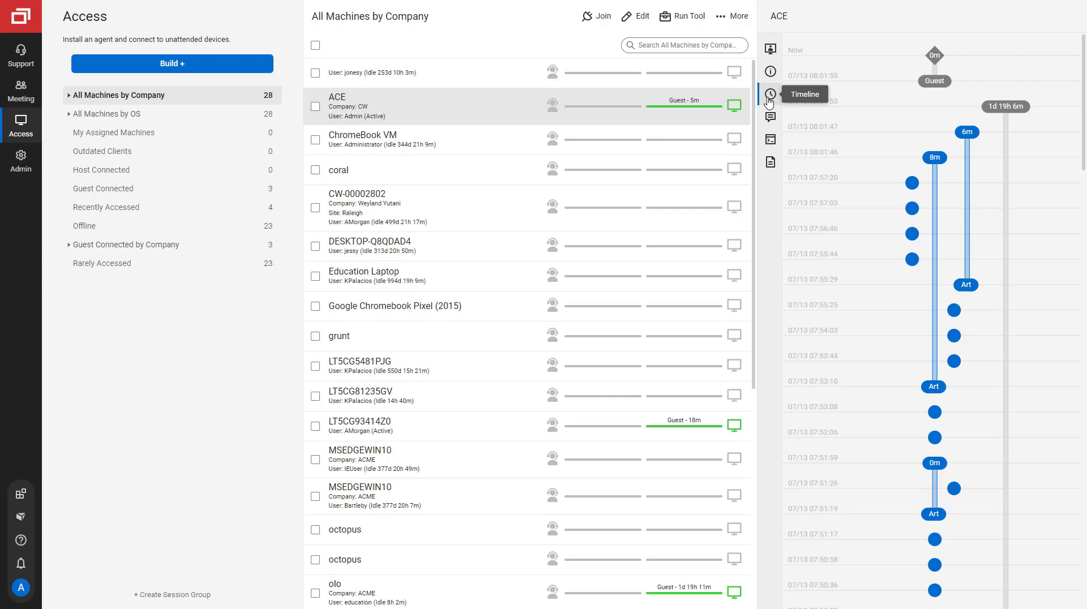
pyautogui.moveTo(936, 66)
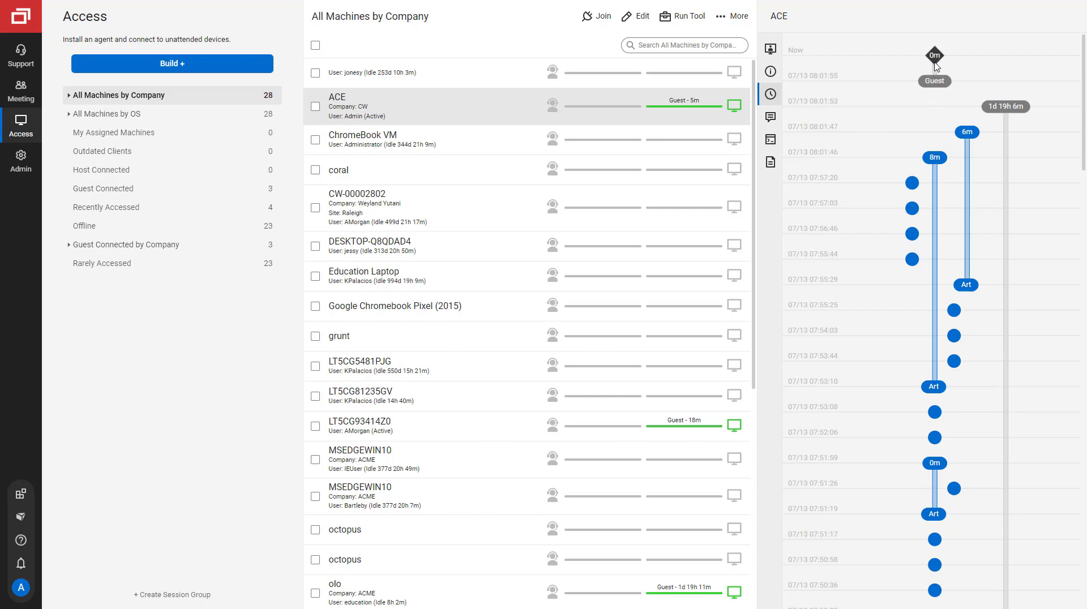
pyautogui.moveTo(934, 65)
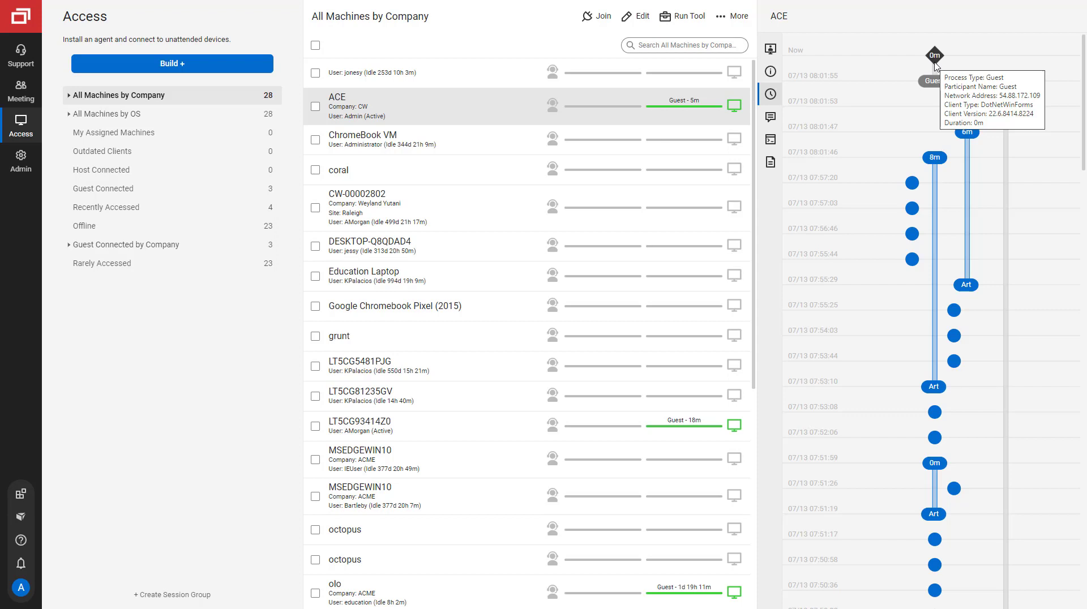
pyautogui.moveTo(953, 163)
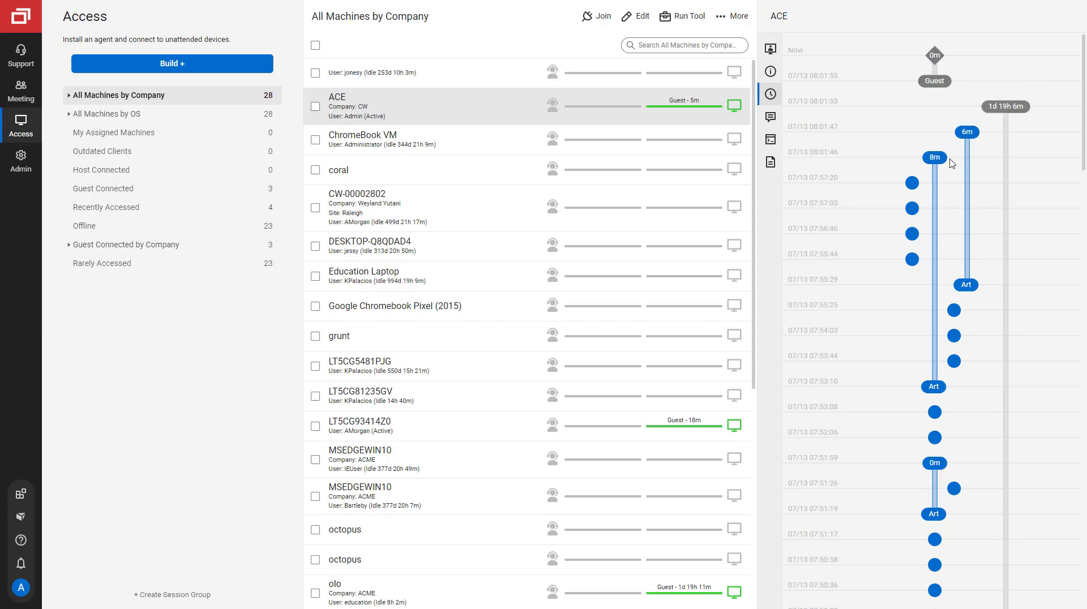
pyautogui.moveTo(914, 206)
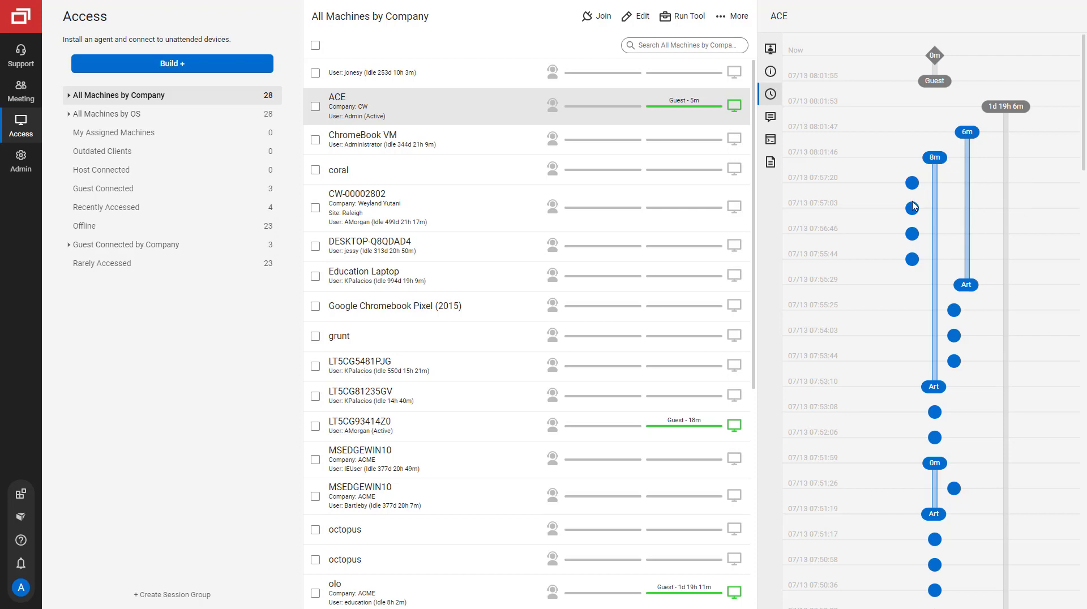
pyautogui.moveTo(827, 162)
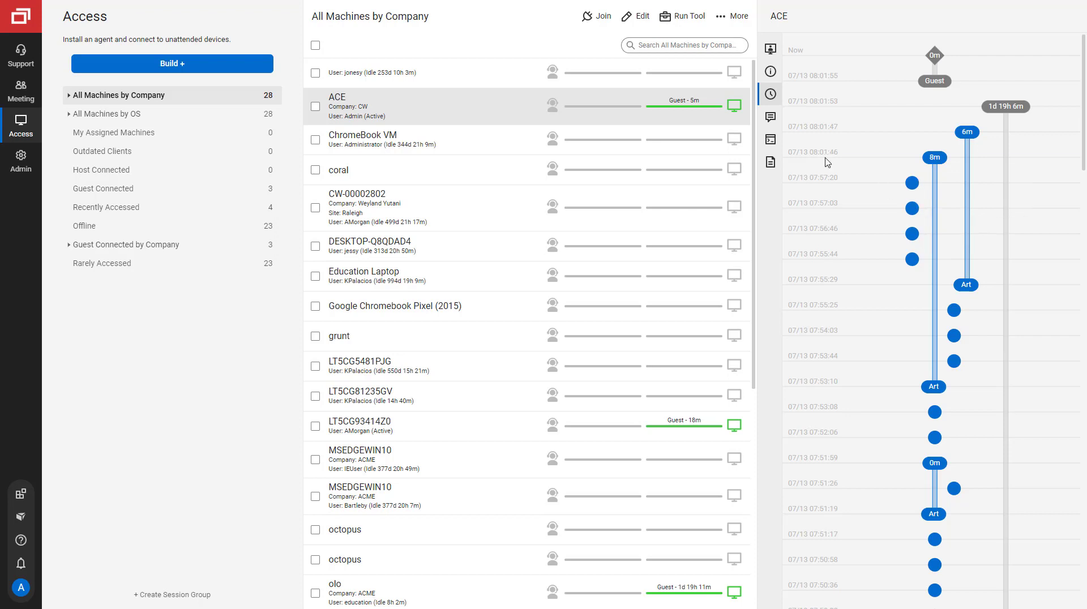
pyautogui.click(770, 116)
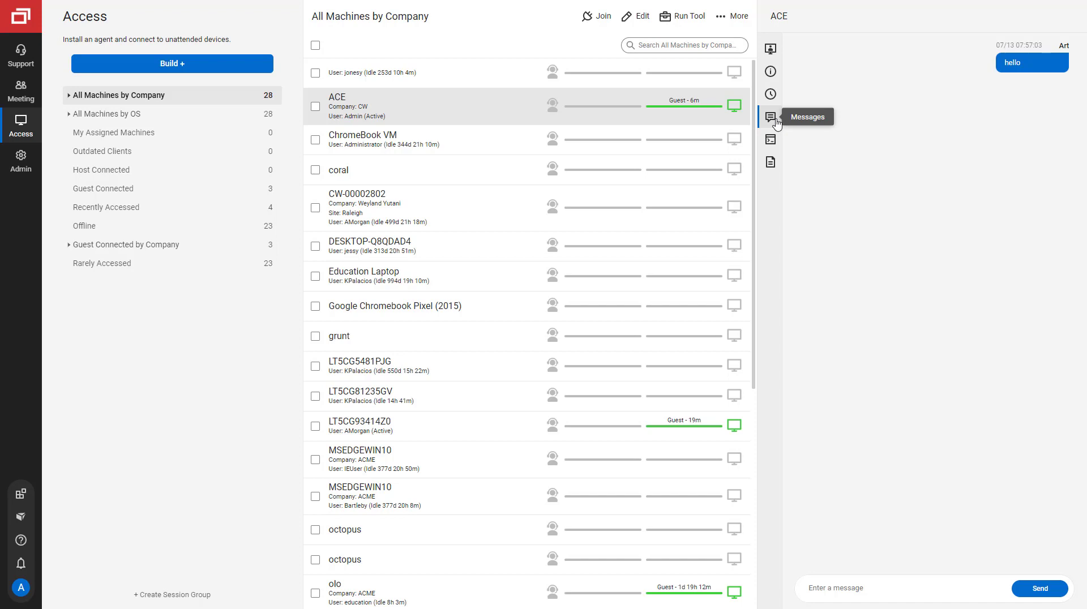
# Send ACE the message "are you ready" beneath the earlier "hello".
pyautogui.write('are you re')
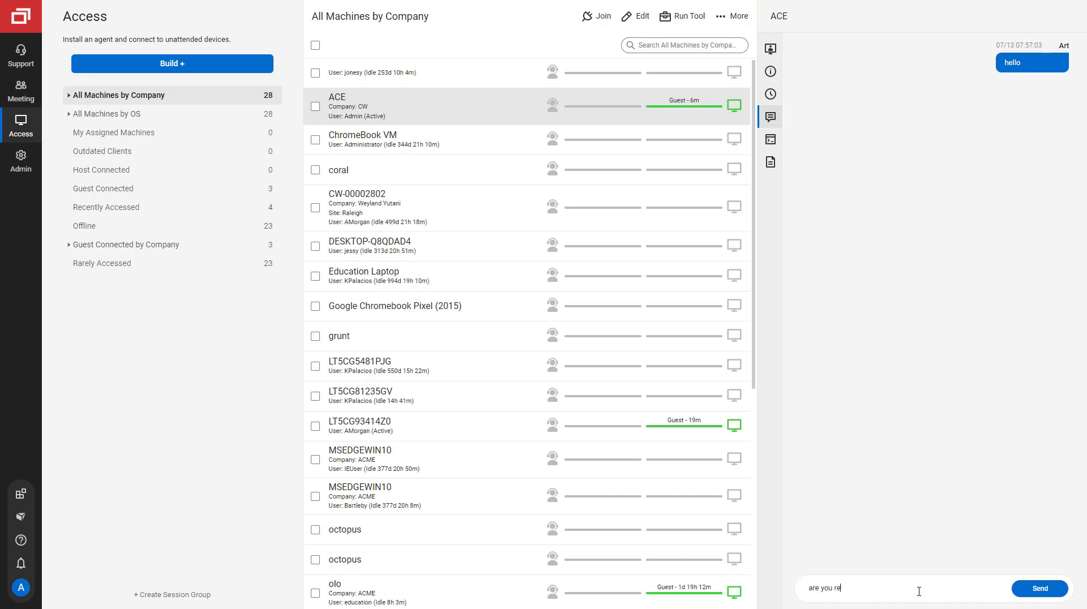
pyautogui.click(1039, 589)
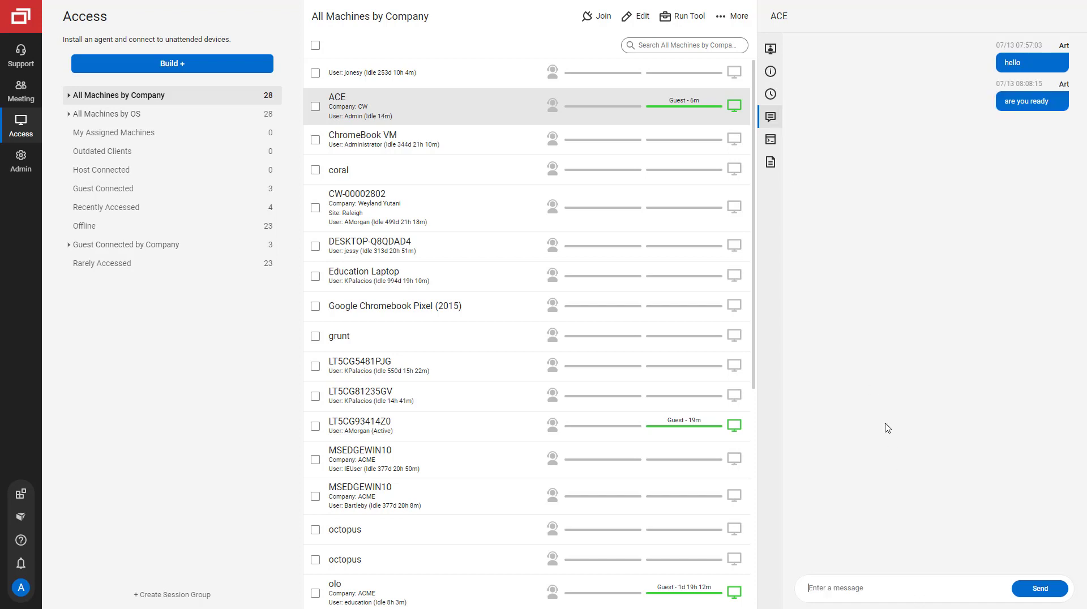
pyautogui.click(770, 140)
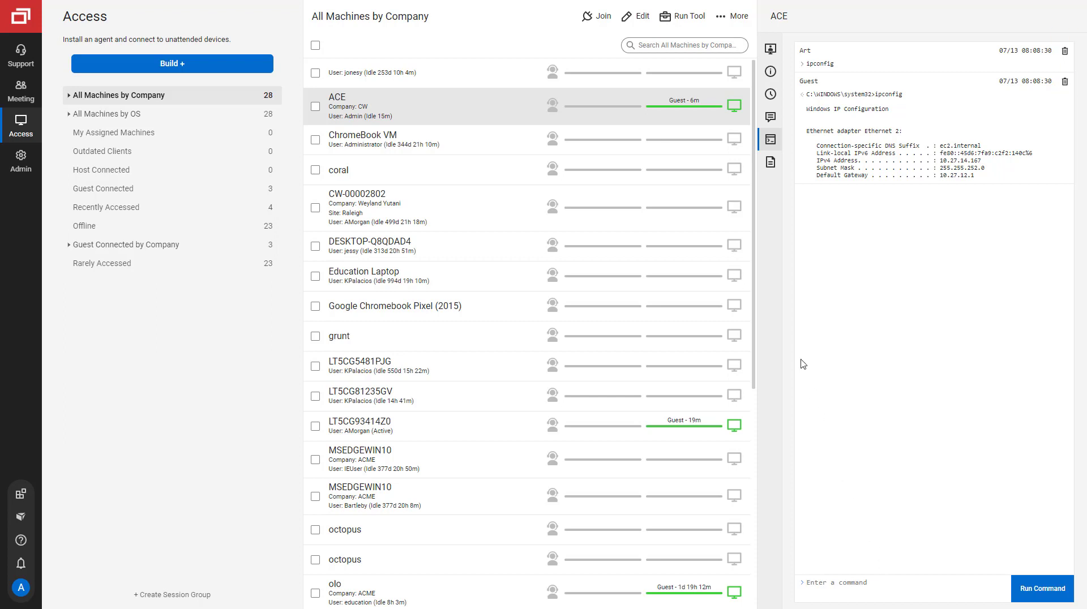
pyautogui.moveTo(770, 162)
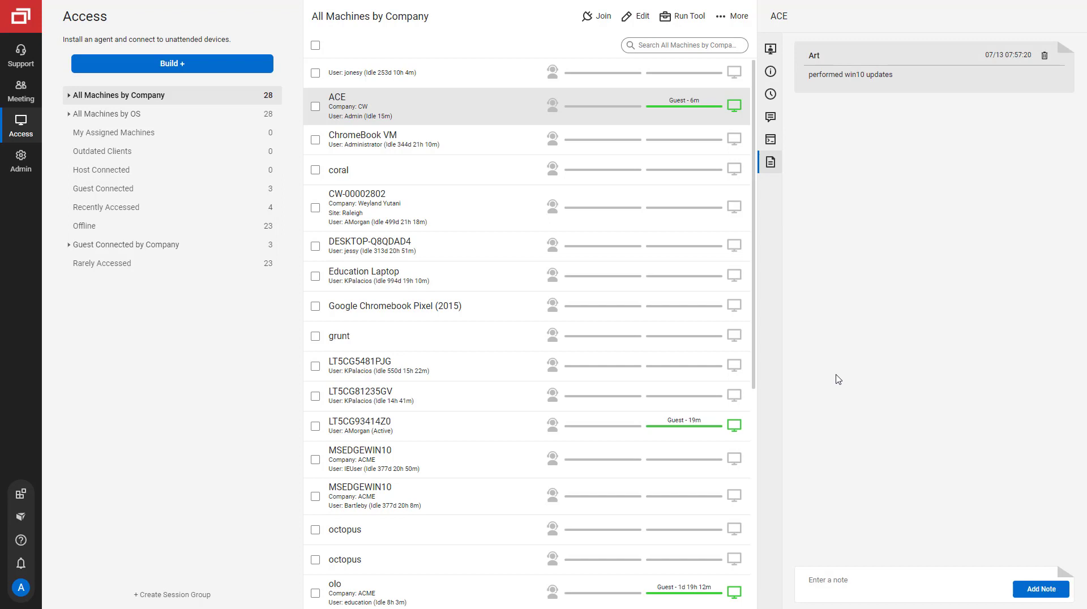
# Add the note "connect 7/13 to check updates ran correctly" to ACE.
pyautogui.click(901, 580)
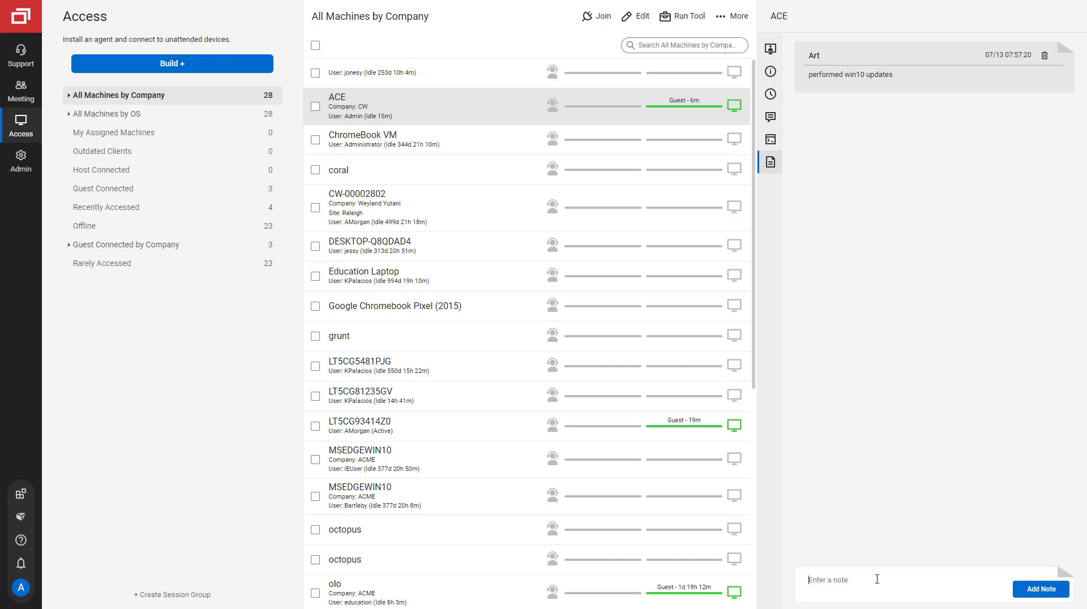
pyautogui.write('connect 7/13 to check updates r')
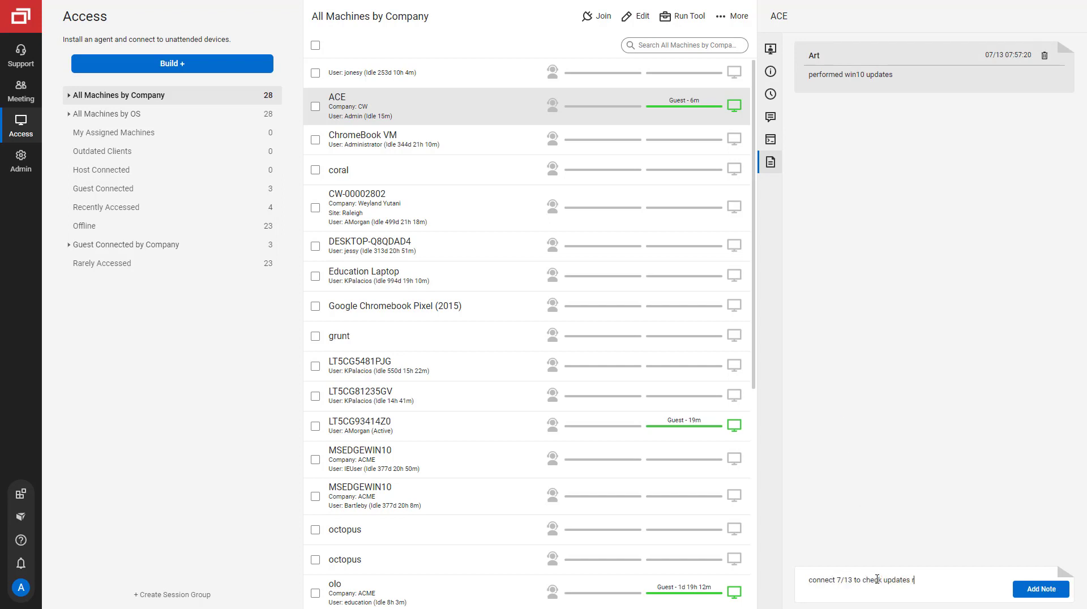
pyautogui.click(1039, 589)
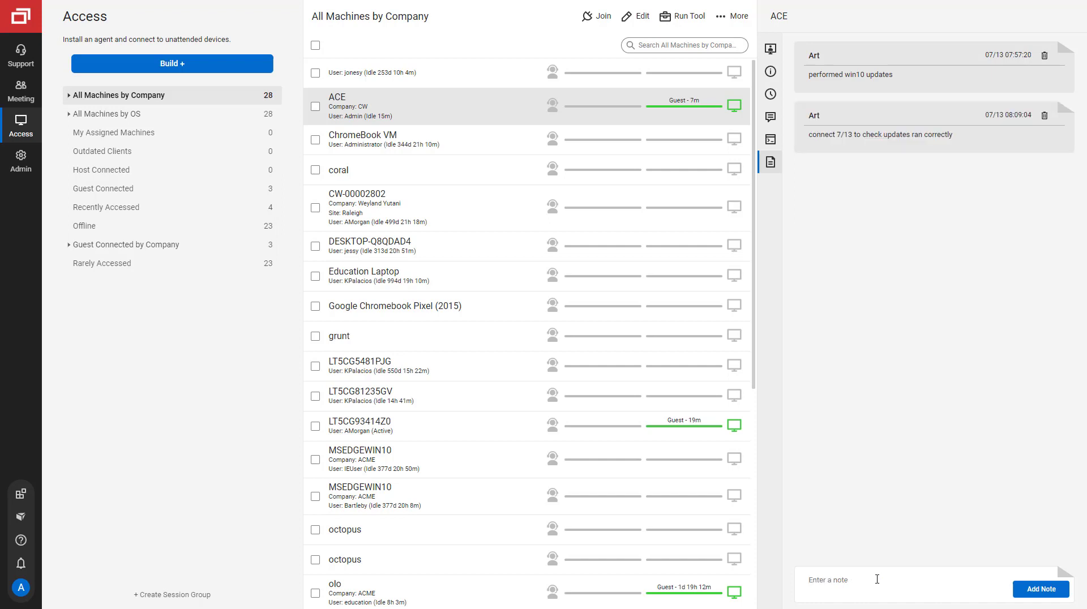